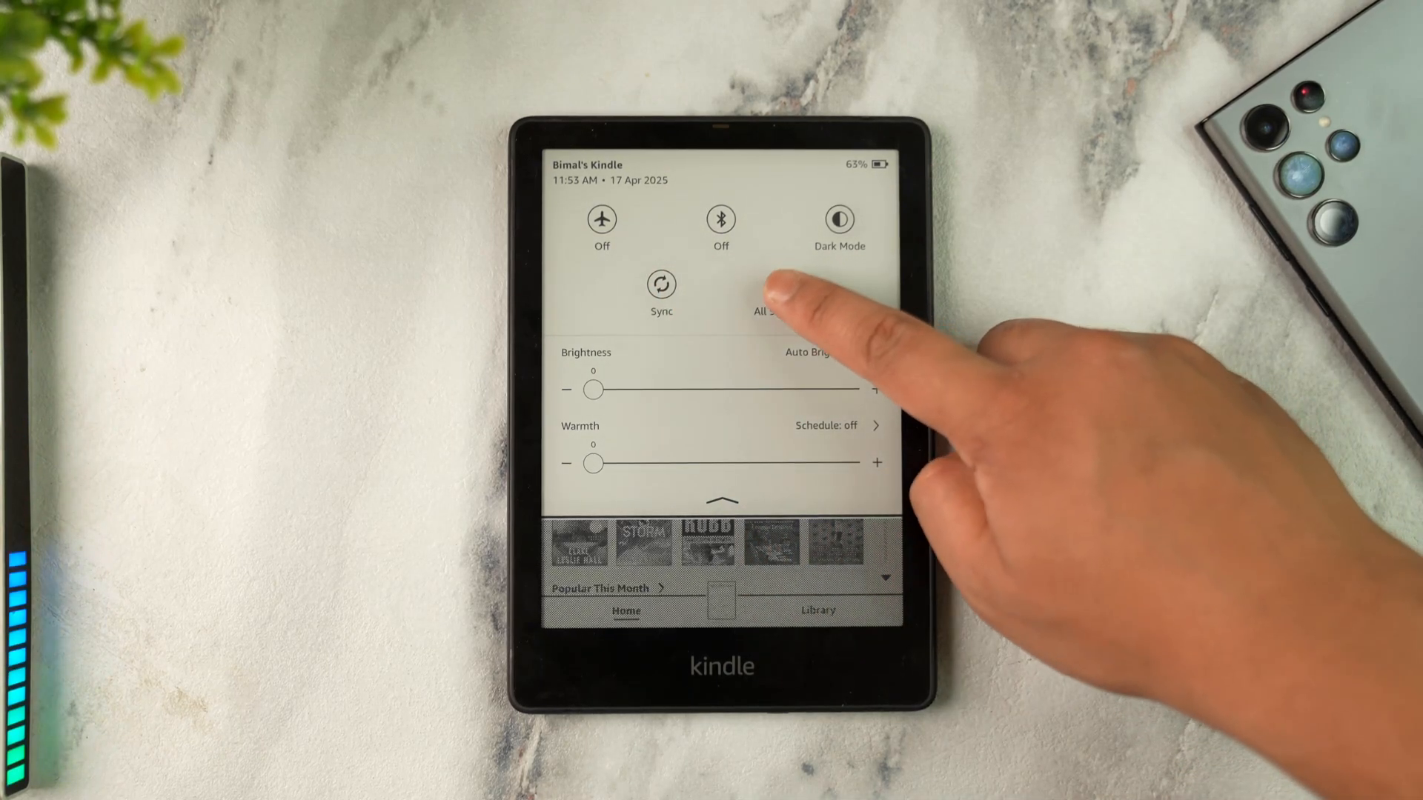
- Delete all saved Wi-Fi passwords from the Wi-Fi and Bluetooth settings and confirm
left_click(771, 299)
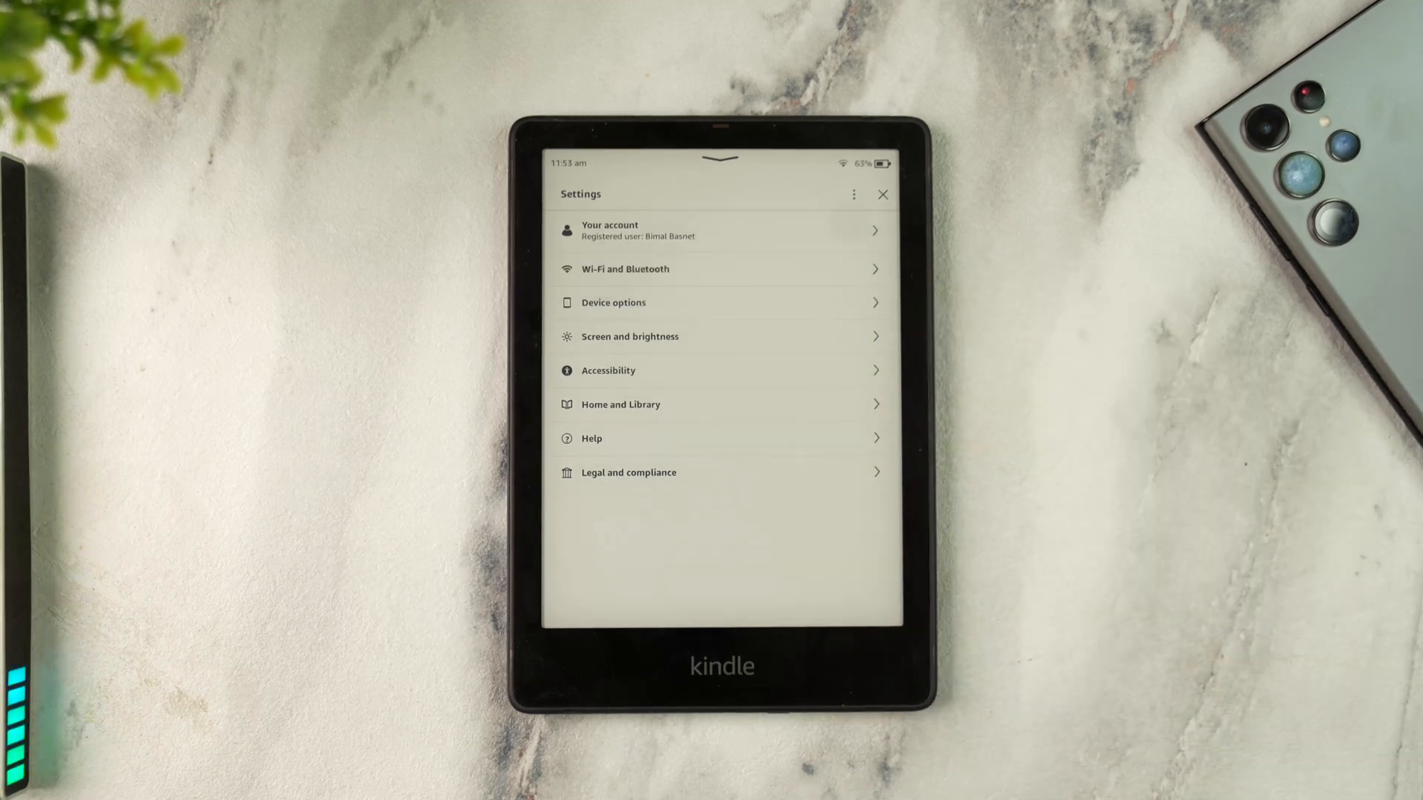
left_click(624, 268)
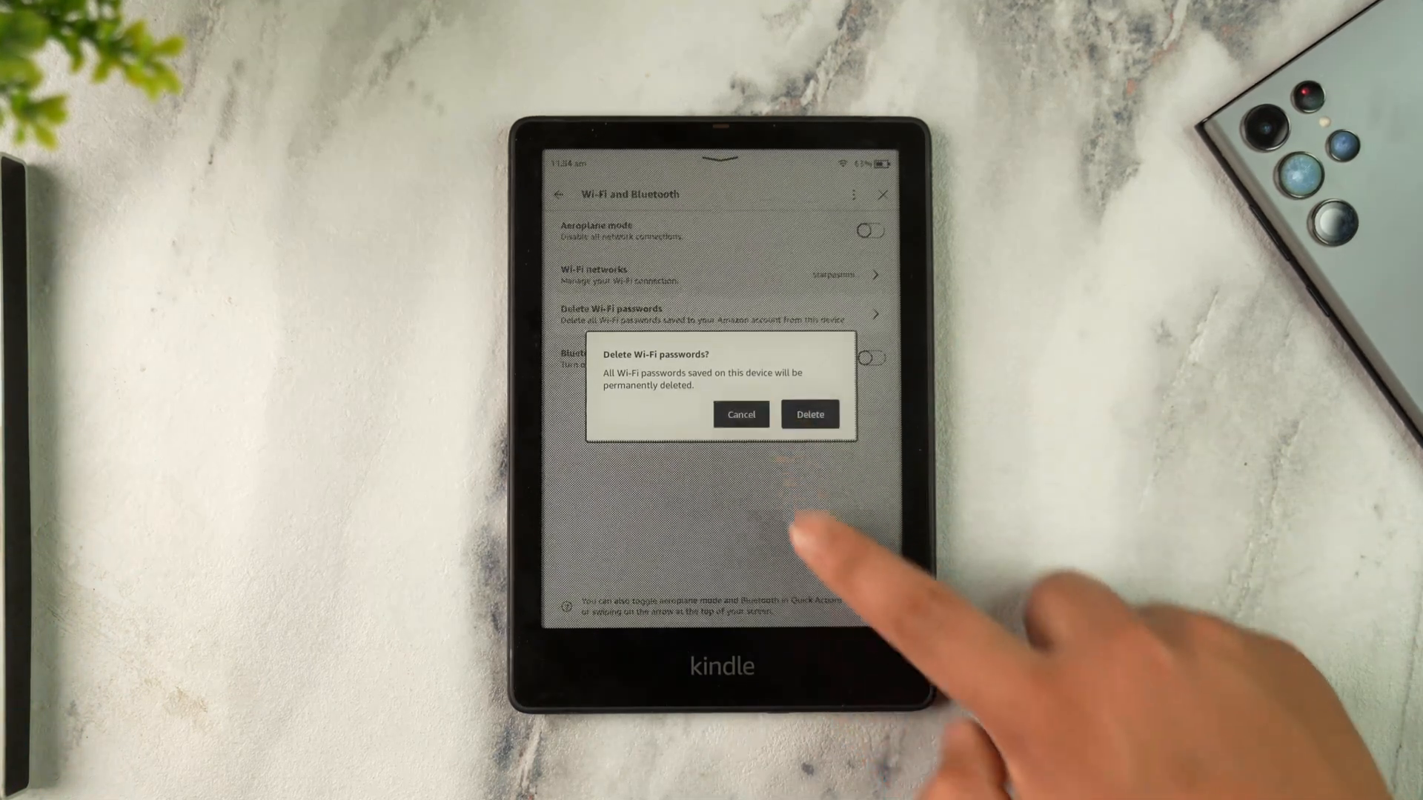
left_click(741, 415)
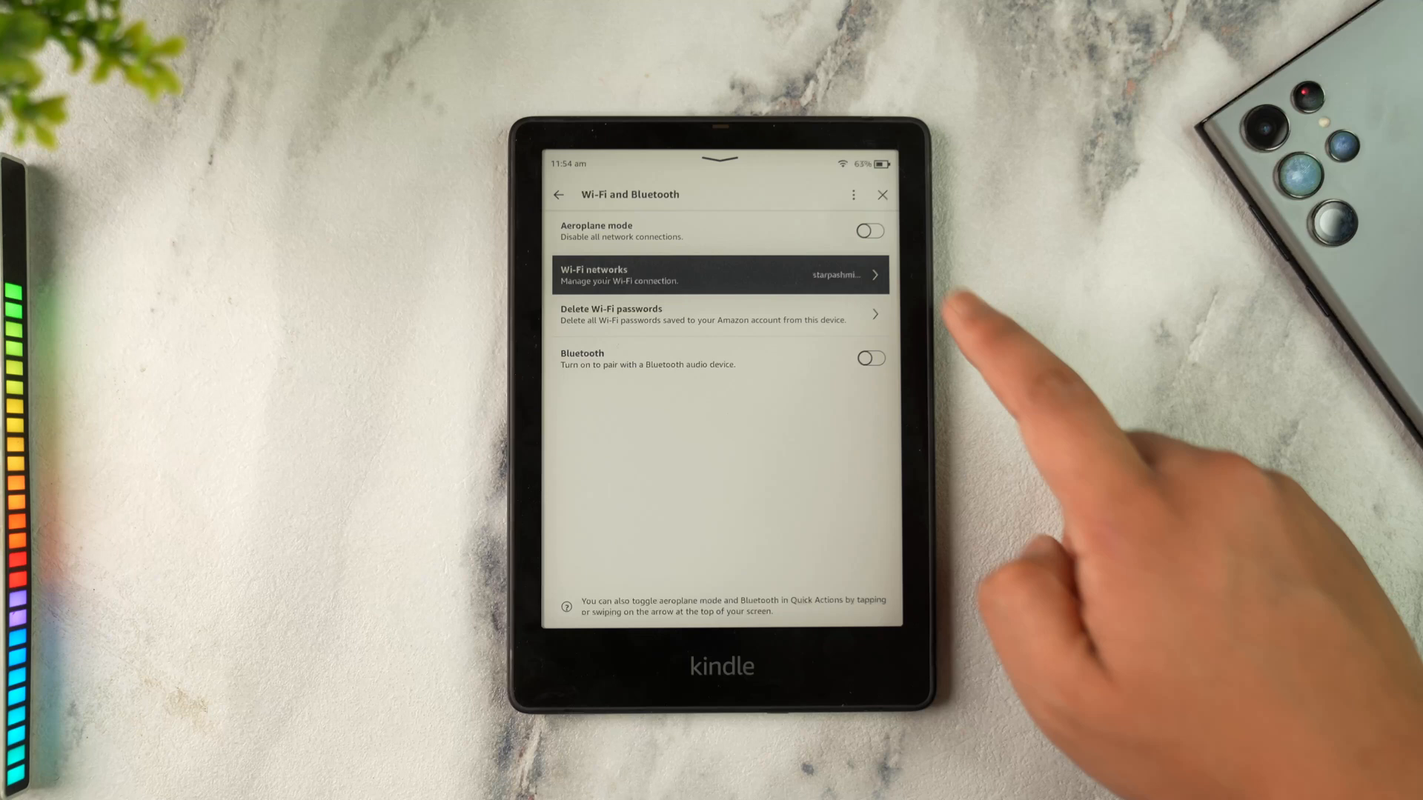
- Reconnect to the Wi-Fi network by entering its password again
left_click(717, 275)
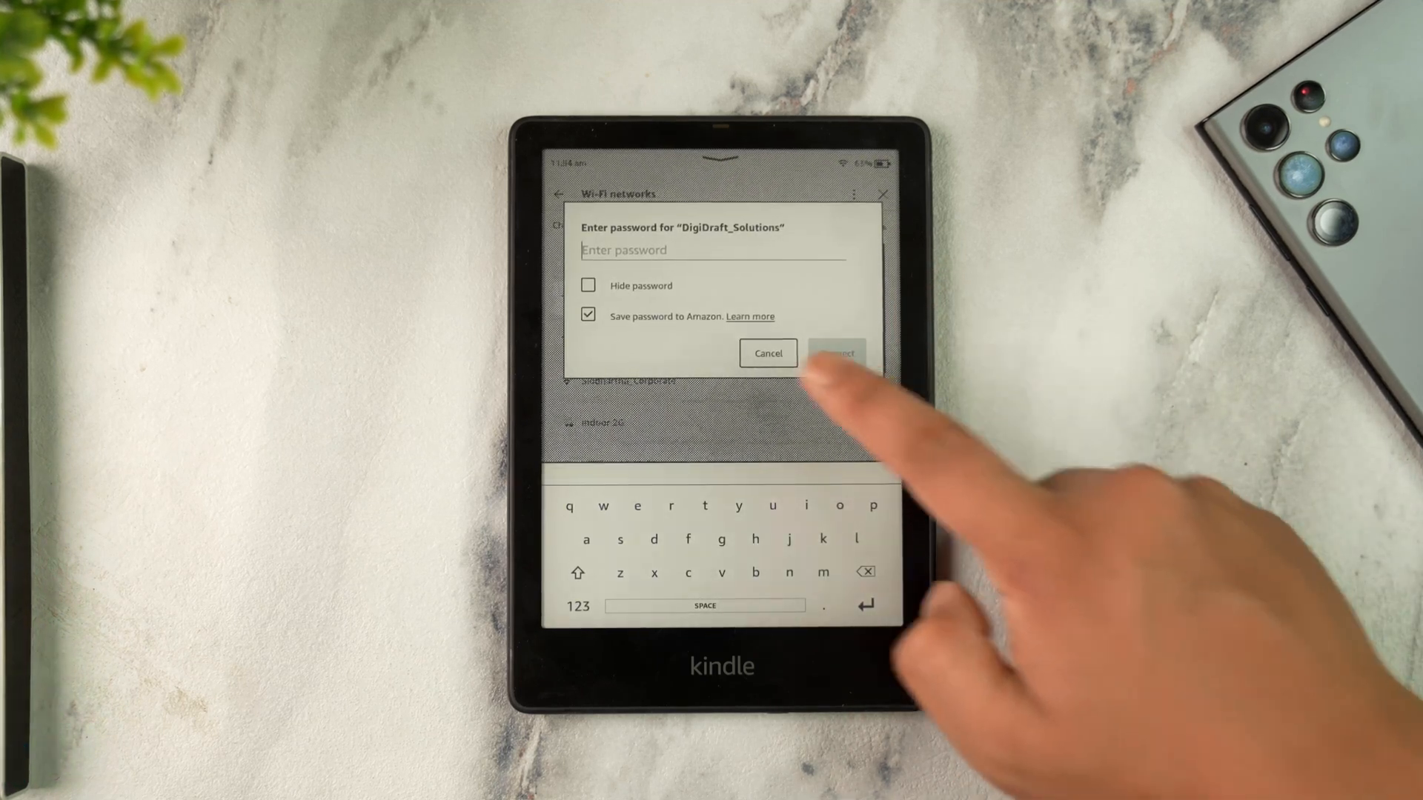
left_click(767, 353)
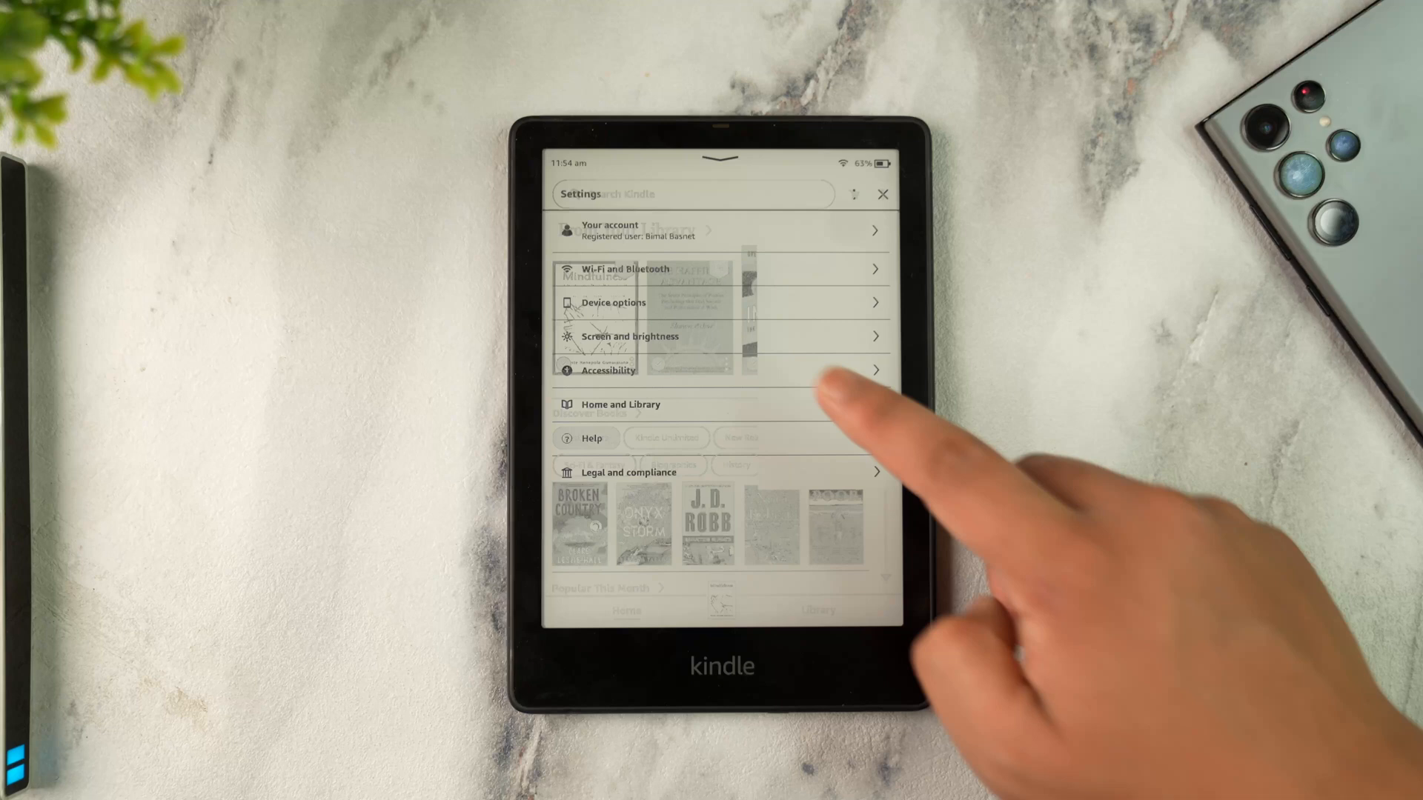
- Close Settings and switch from Home to the Library view of downloaded books
left_click(614, 303)
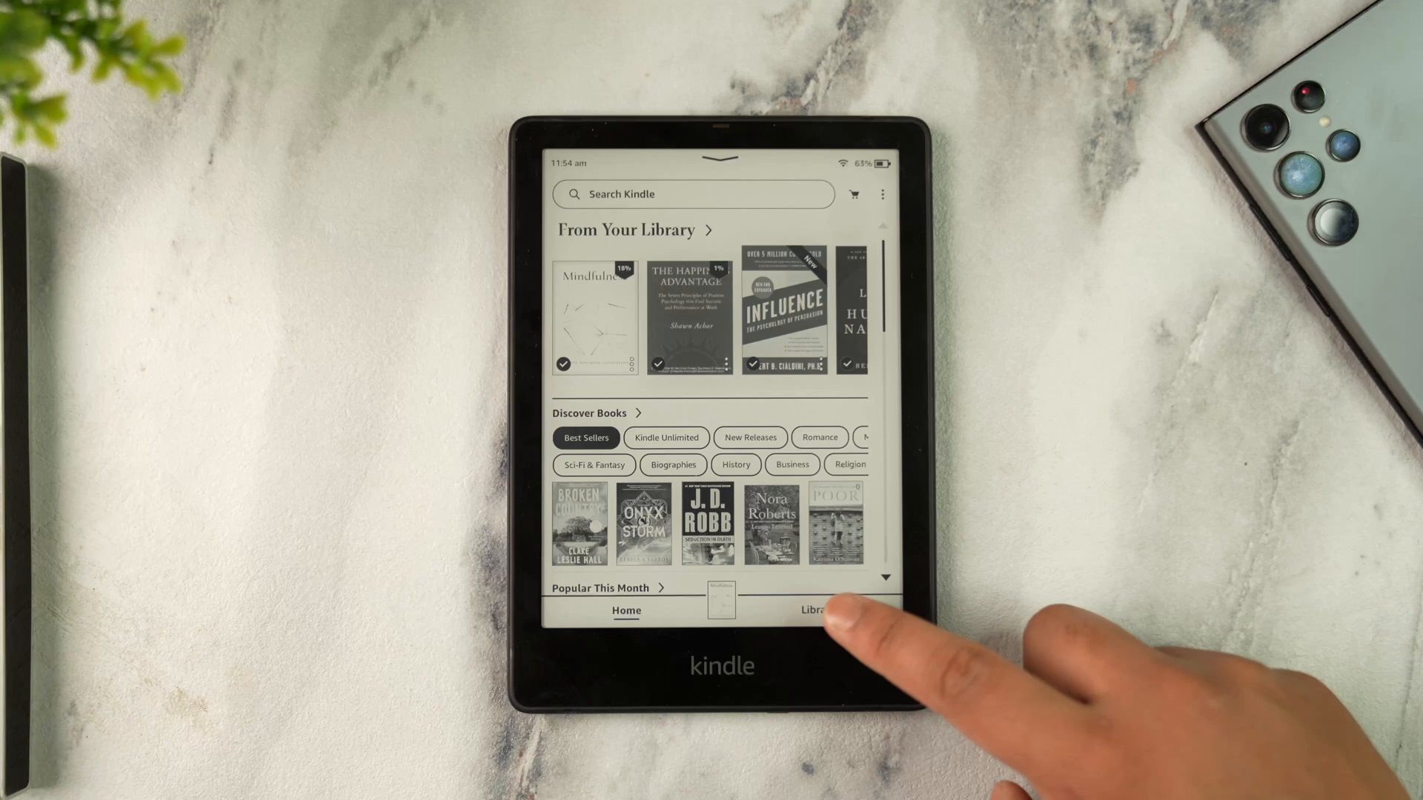
left_click(815, 609)
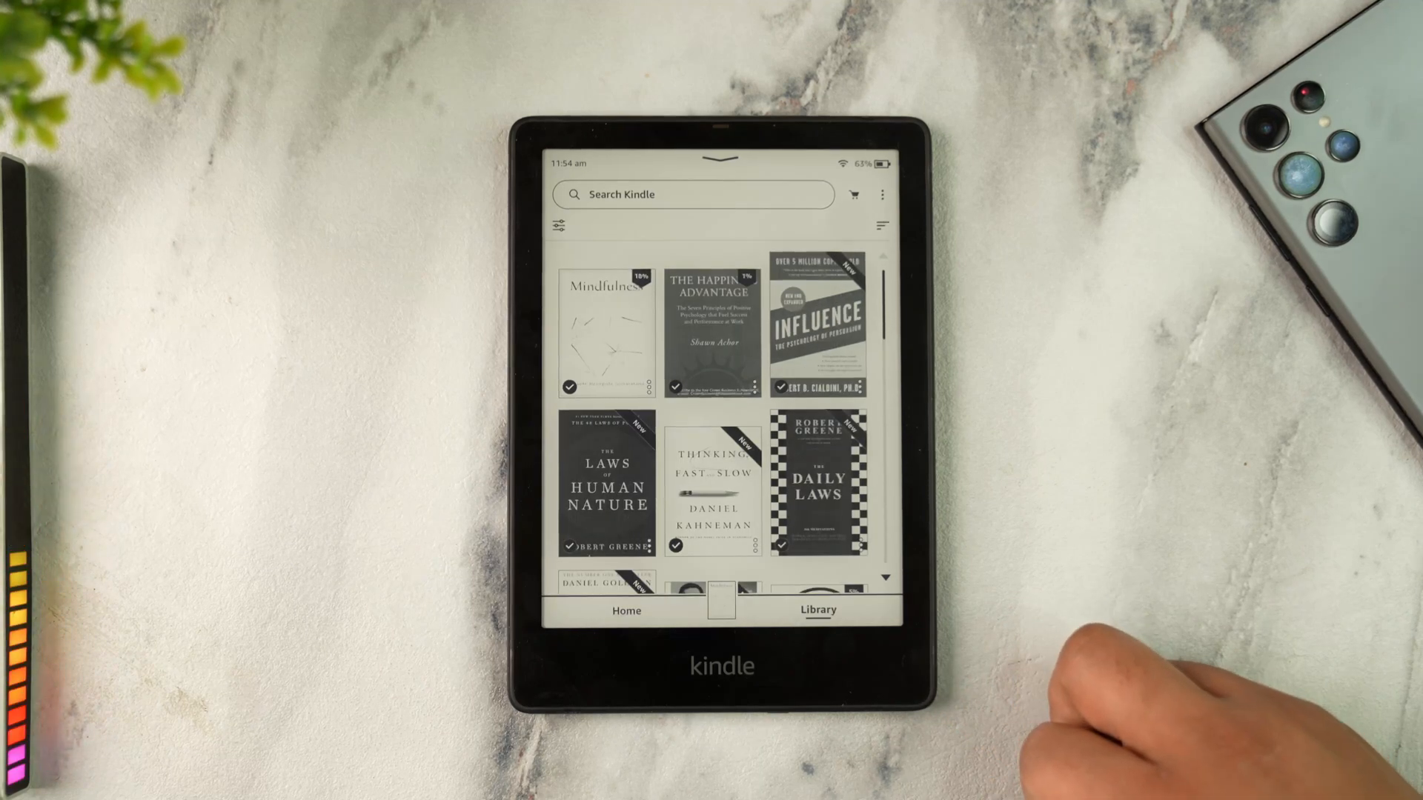